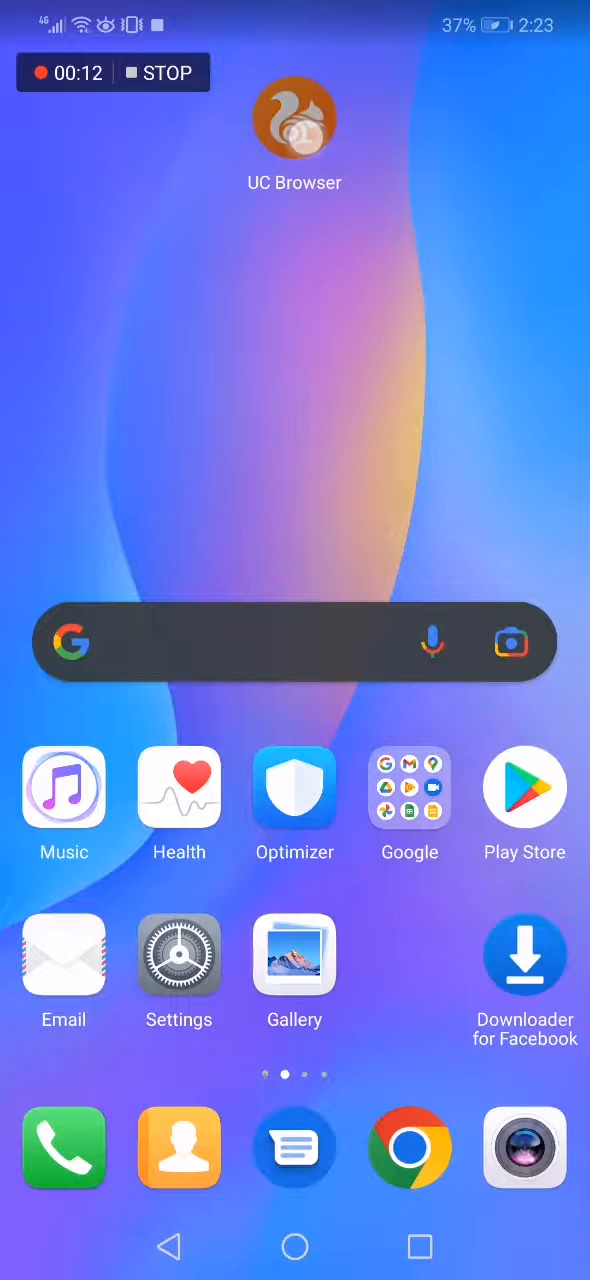
Step: Launch UC Browser from the Android home screen to its start page
left_click(294, 118)
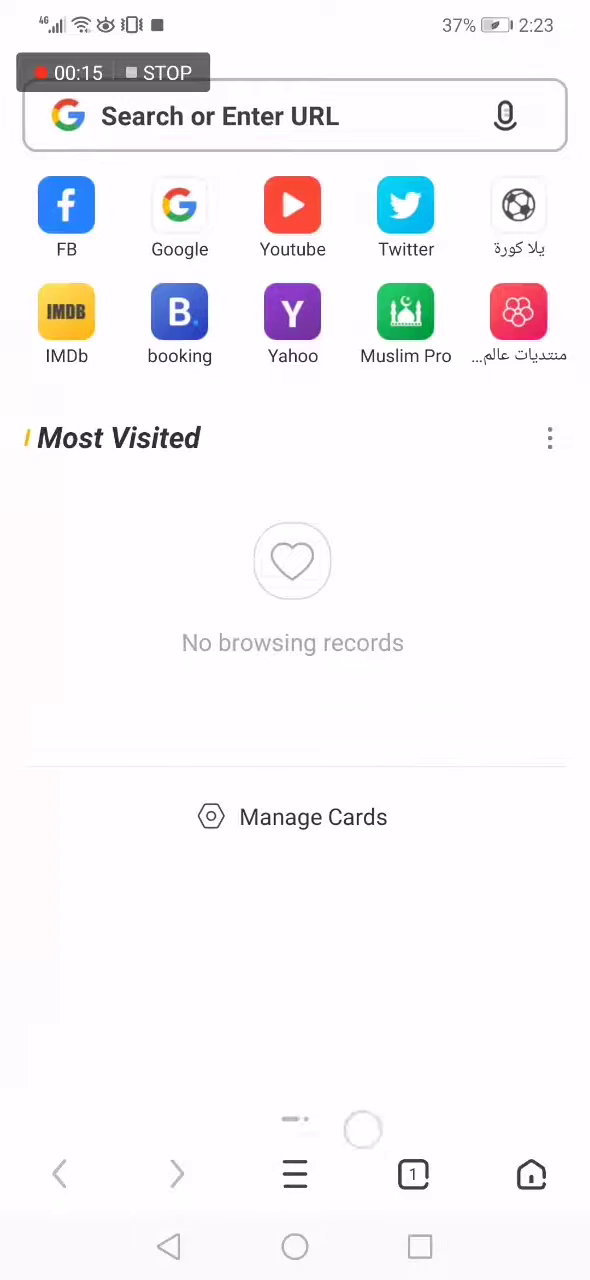
Step: Open Download Settings, showing path /sdcard/UCDownloads and 3 max downloads
left_click(294, 1174)
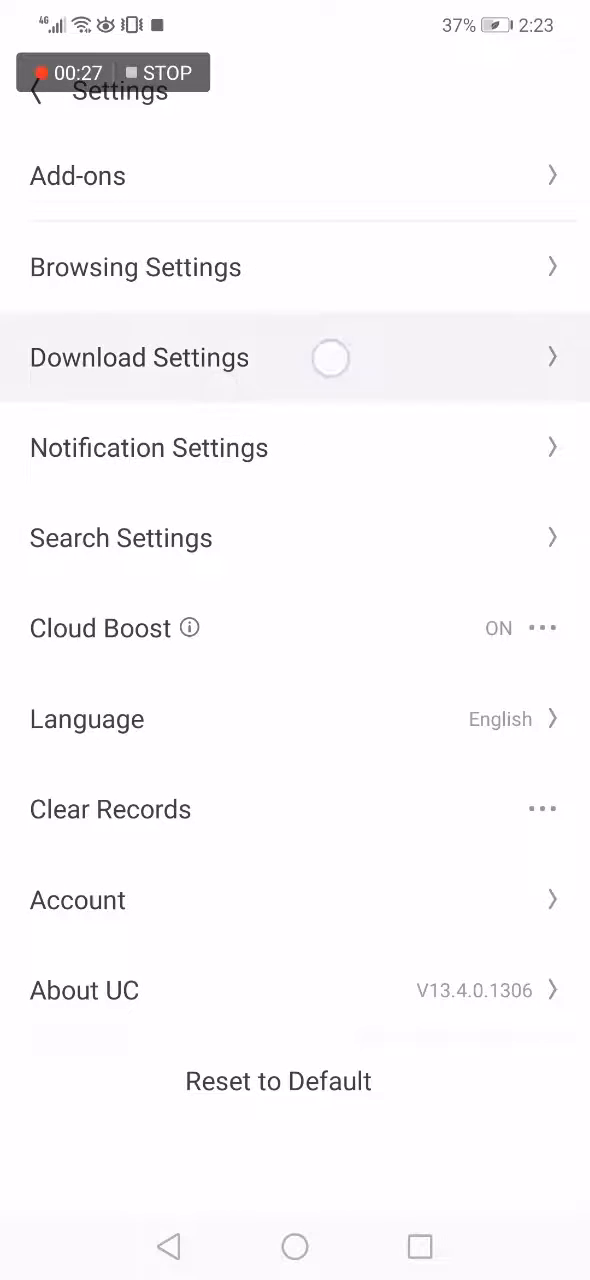
left_click(139, 357)
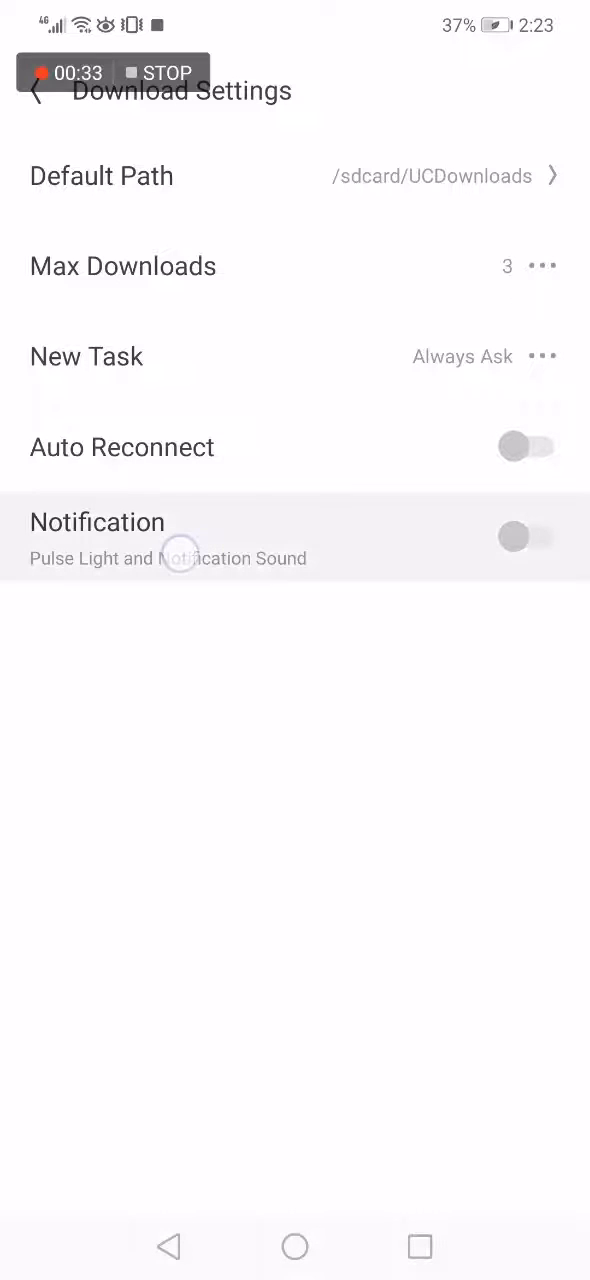
left_click(523, 535)
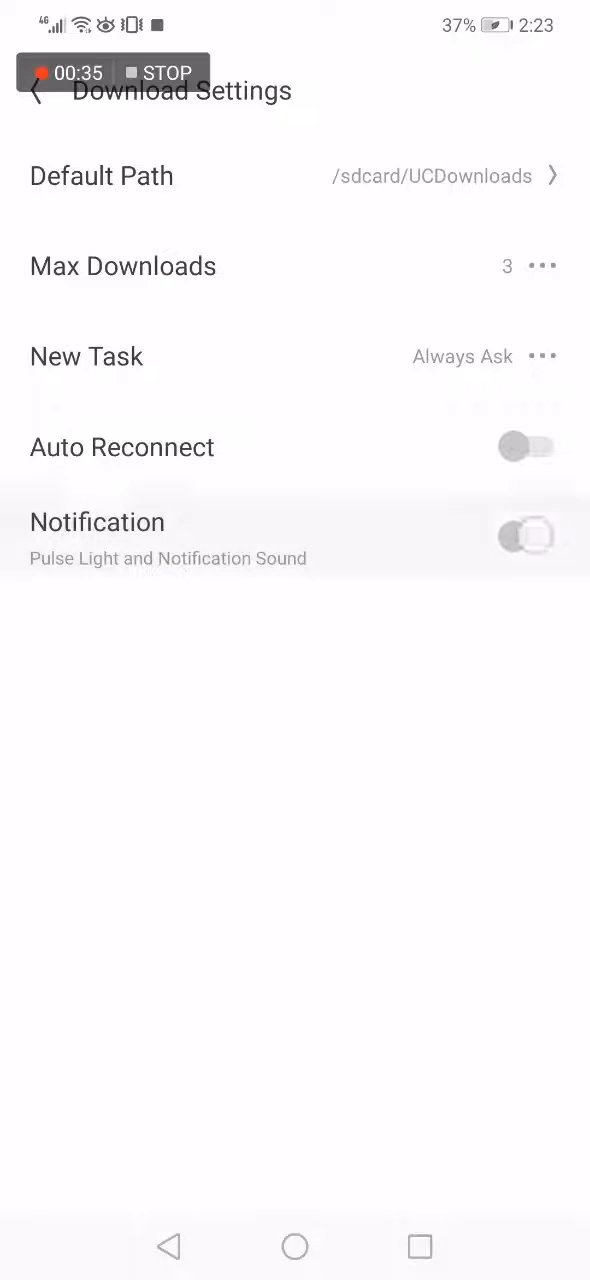
left_click(520, 536)
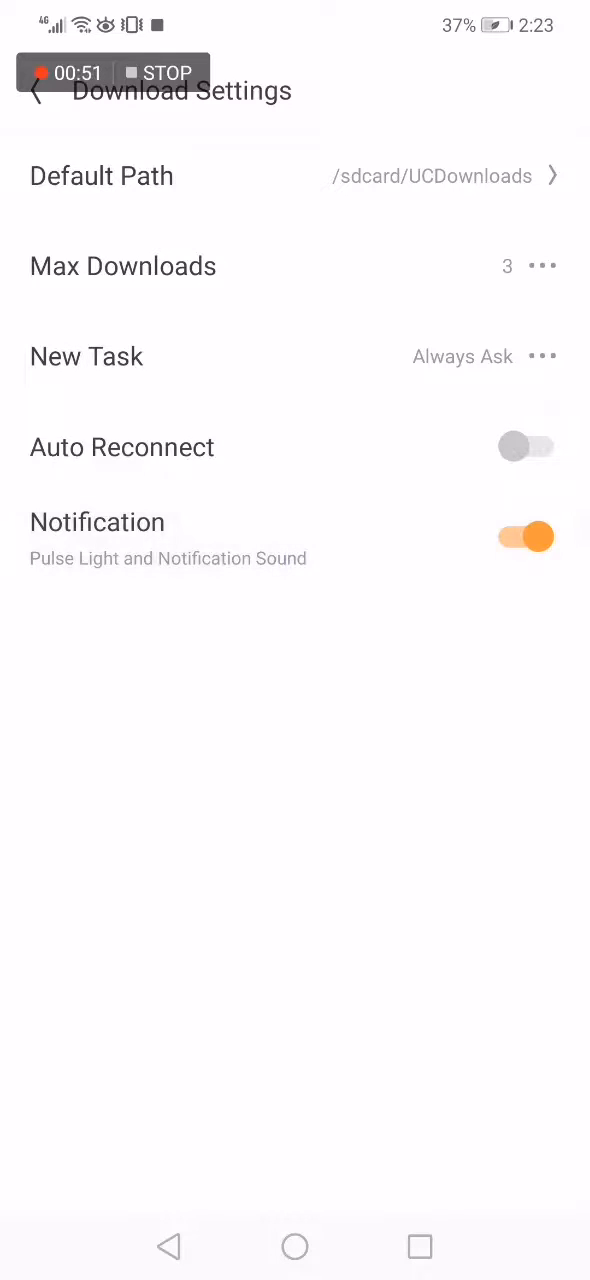
left_click(525, 536)
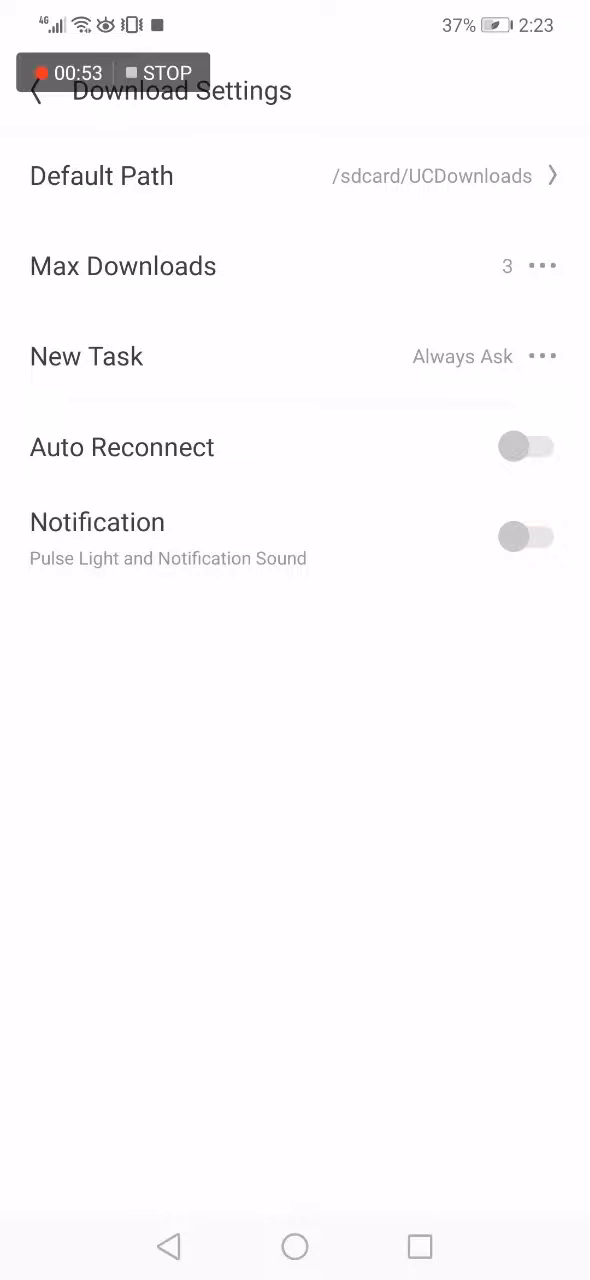
left_click(527, 537)
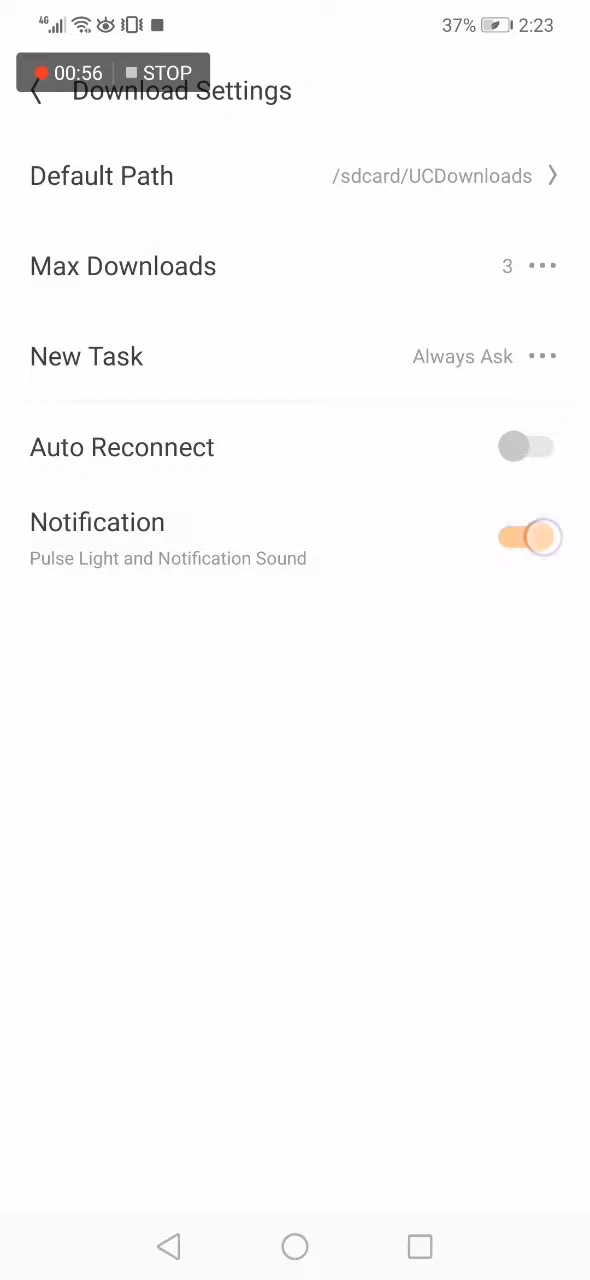
left_click(527, 537)
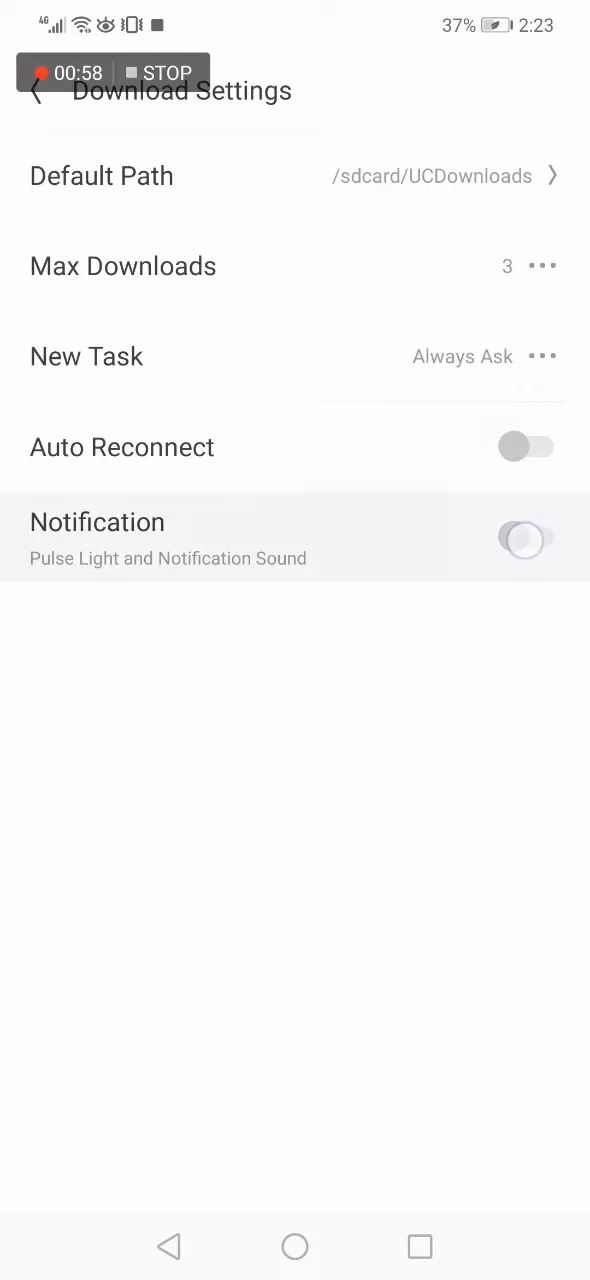